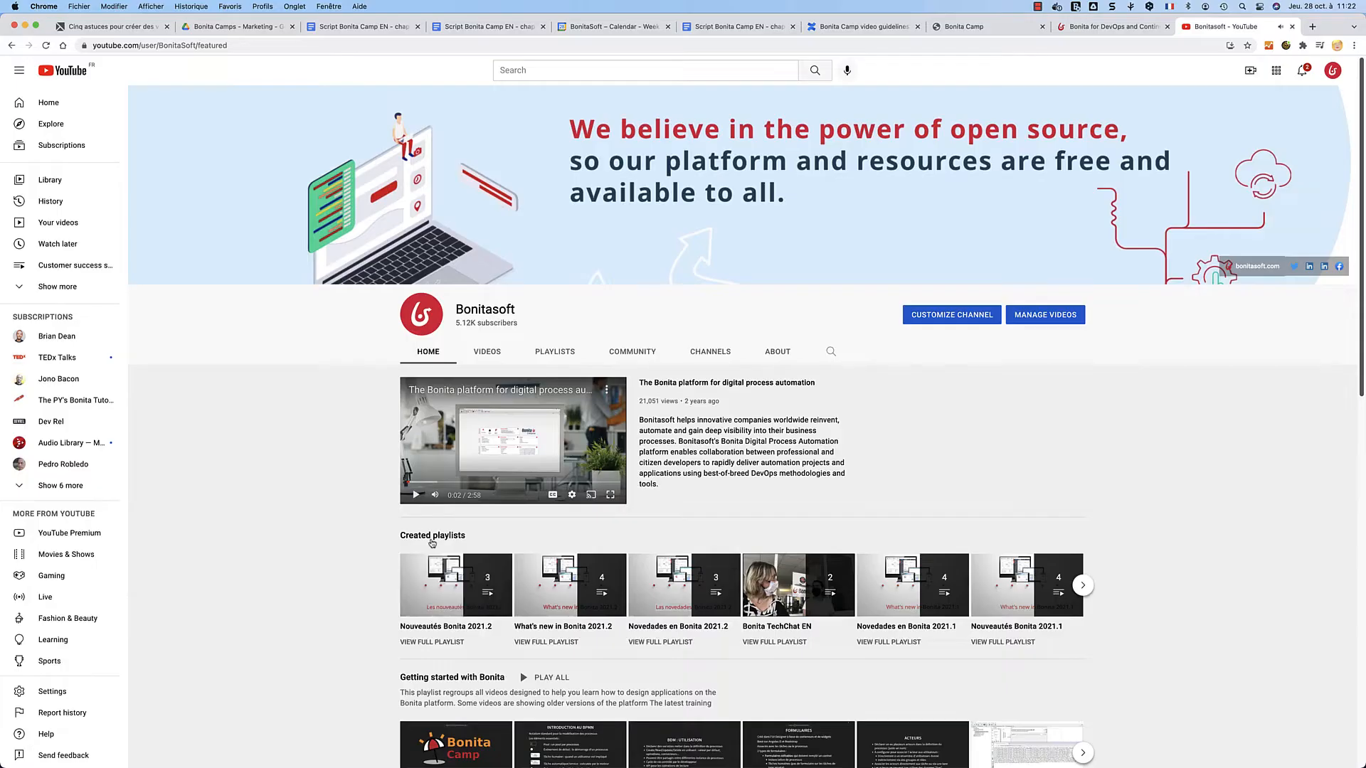
Switch from the Bonitasoft YouTube channel to the Bonita Camp website's language list
left_click(553, 351)
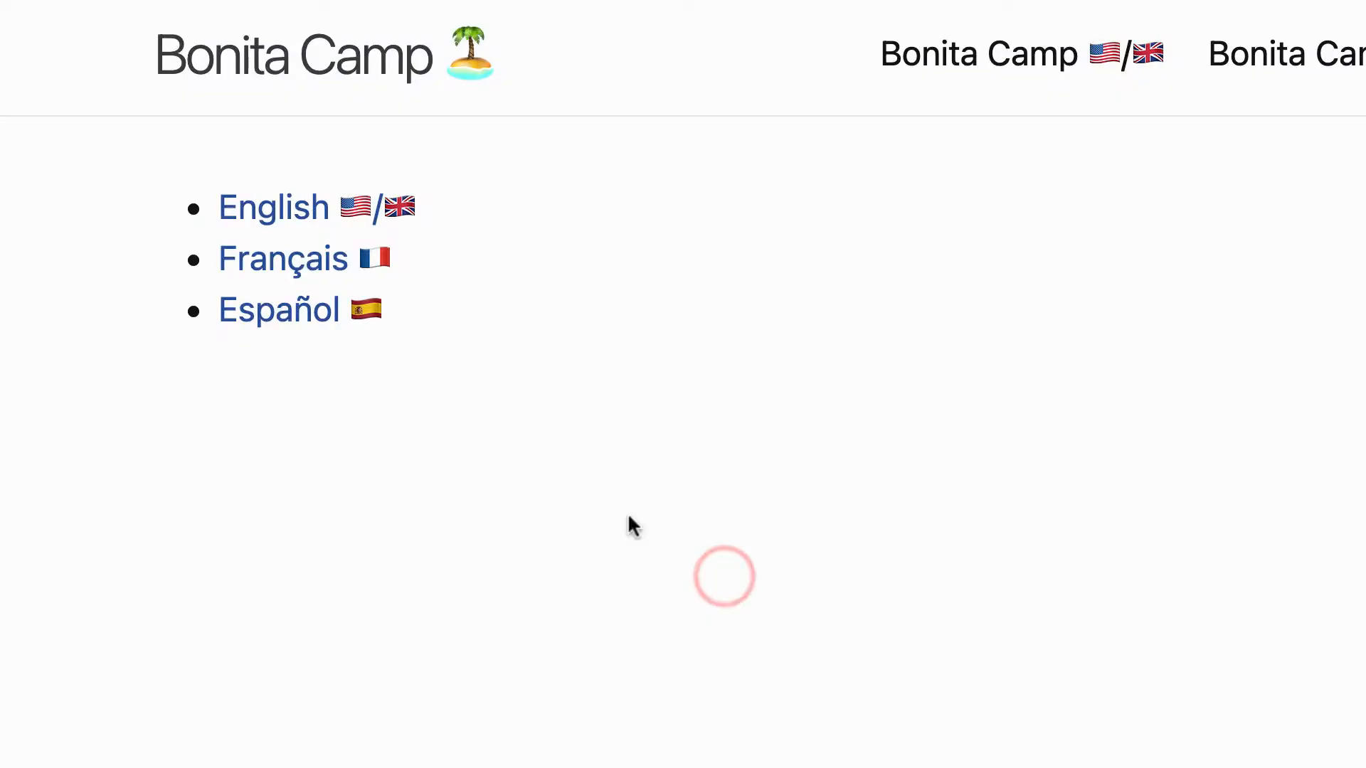
Choose a language version (English, Français or Español) of the Bonita Camp page
left_click(273, 206)
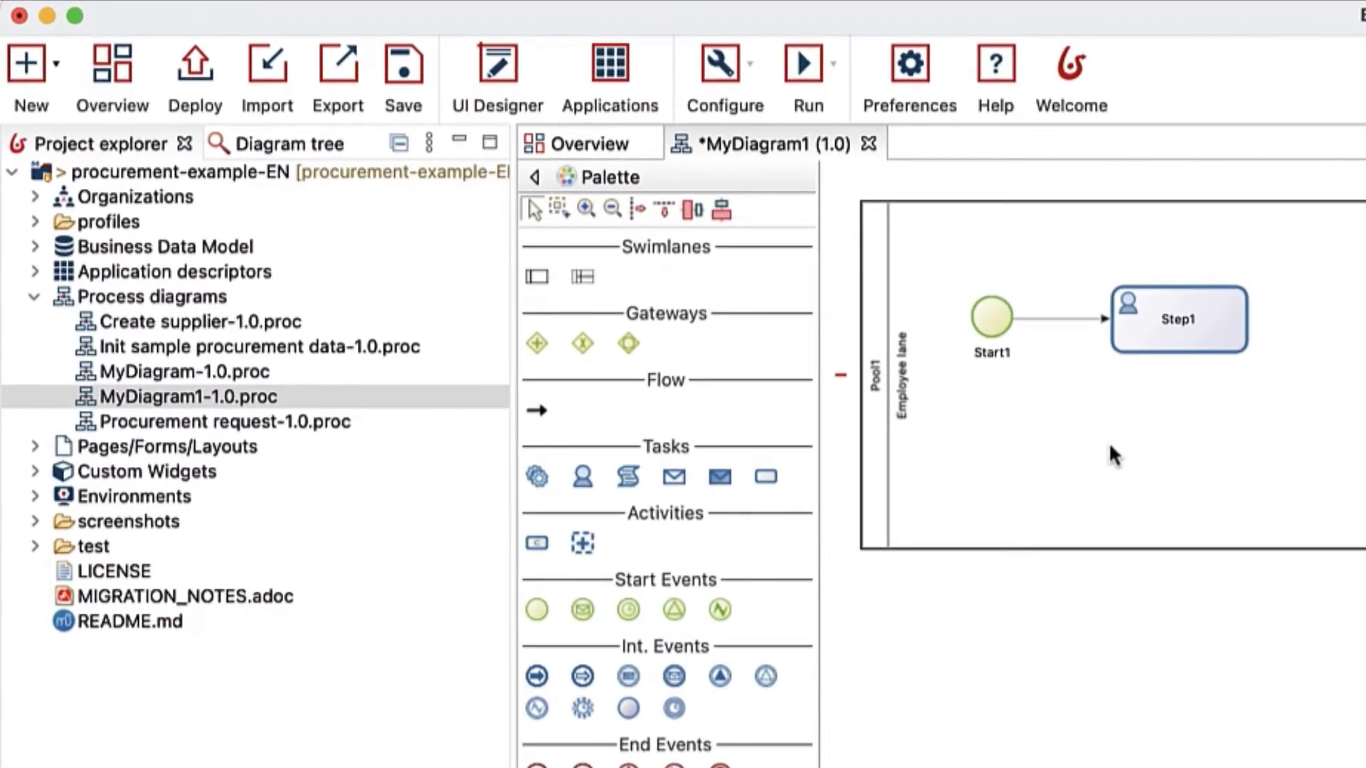
mouse_move(1176, 397)
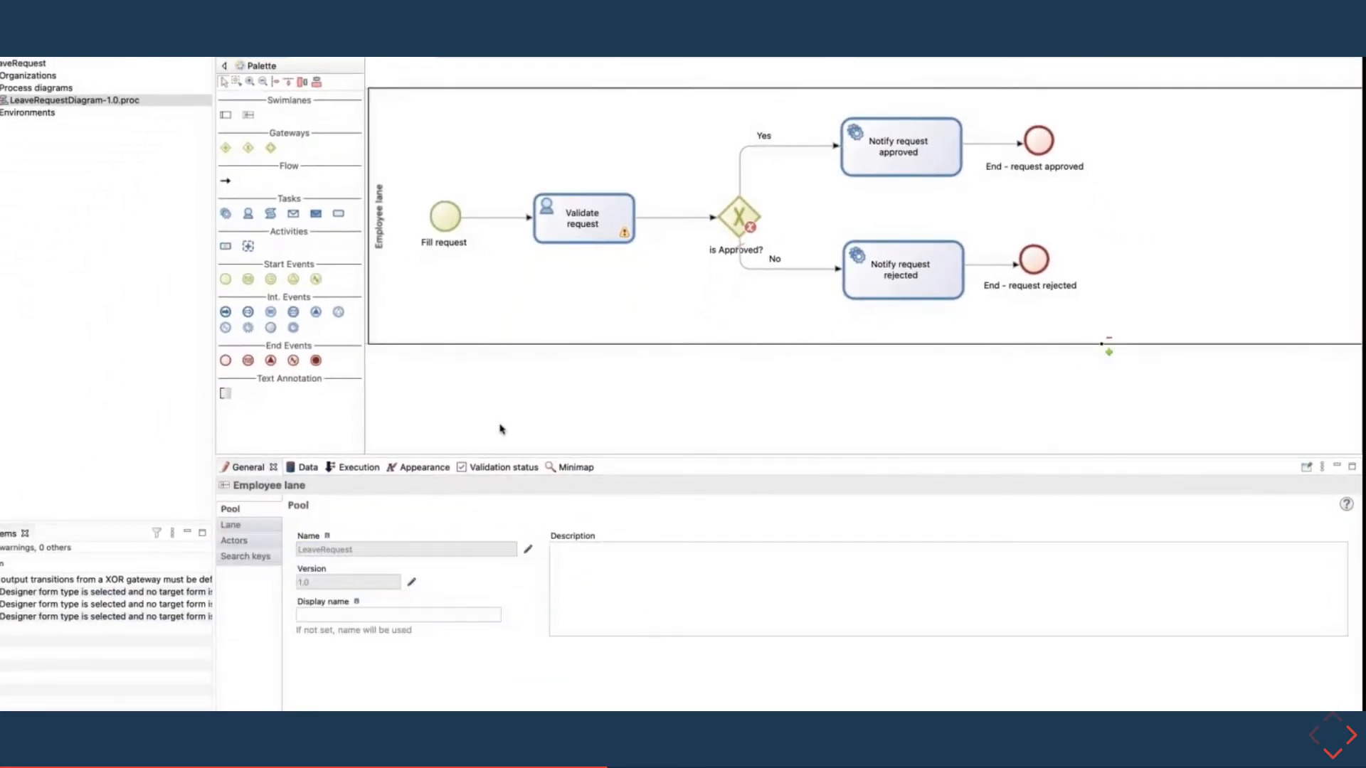
left_click(502, 466)
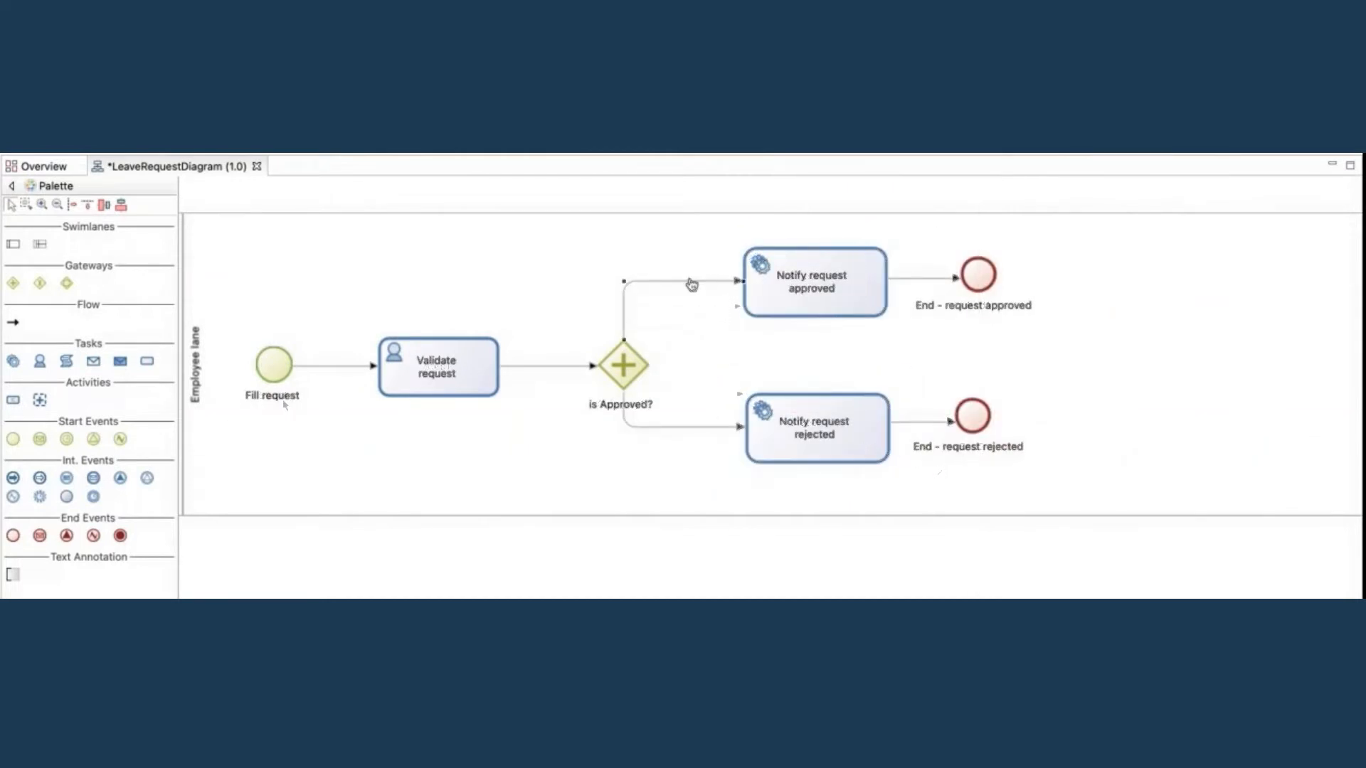
left_click(622, 366)
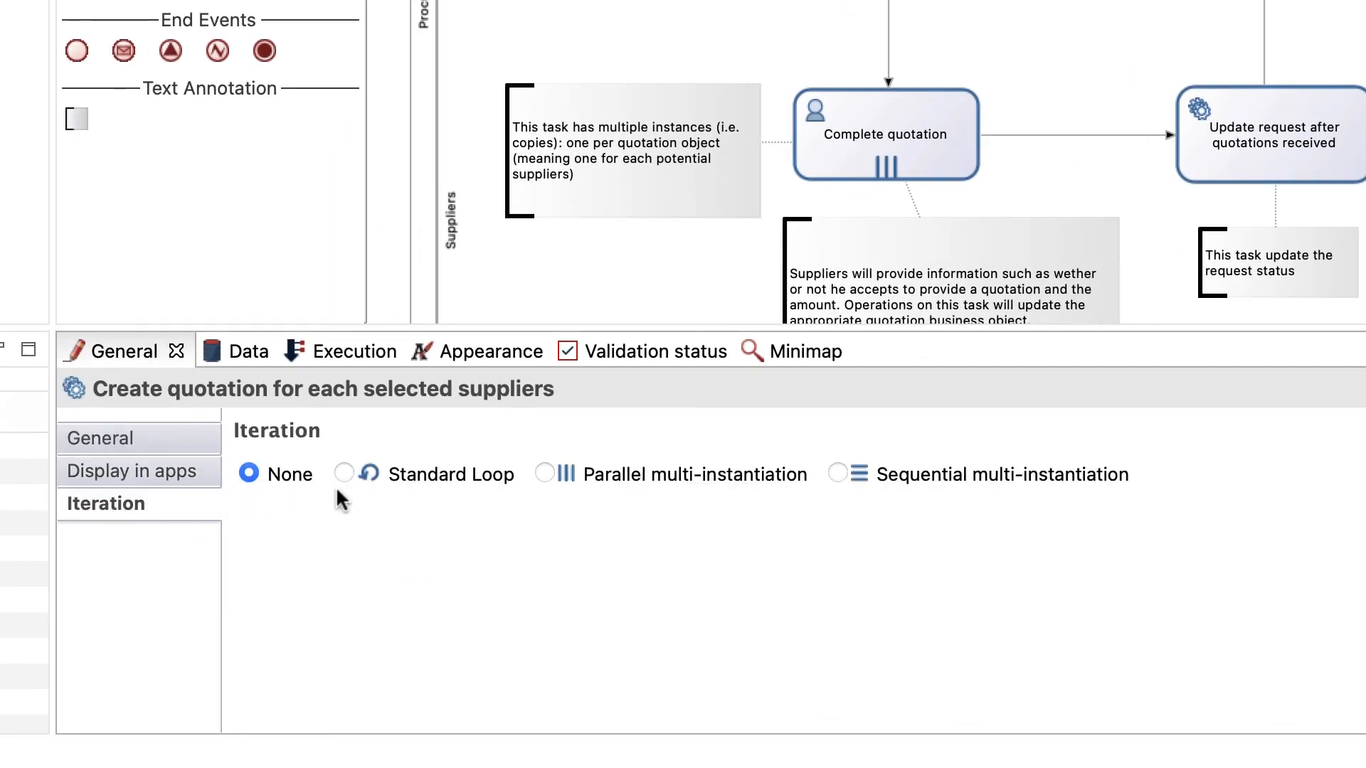
Set the supplier quotation task to Standard Loop, then show Complete quotation's parallel multi-instantiation over the quotations list
left_click(345, 474)
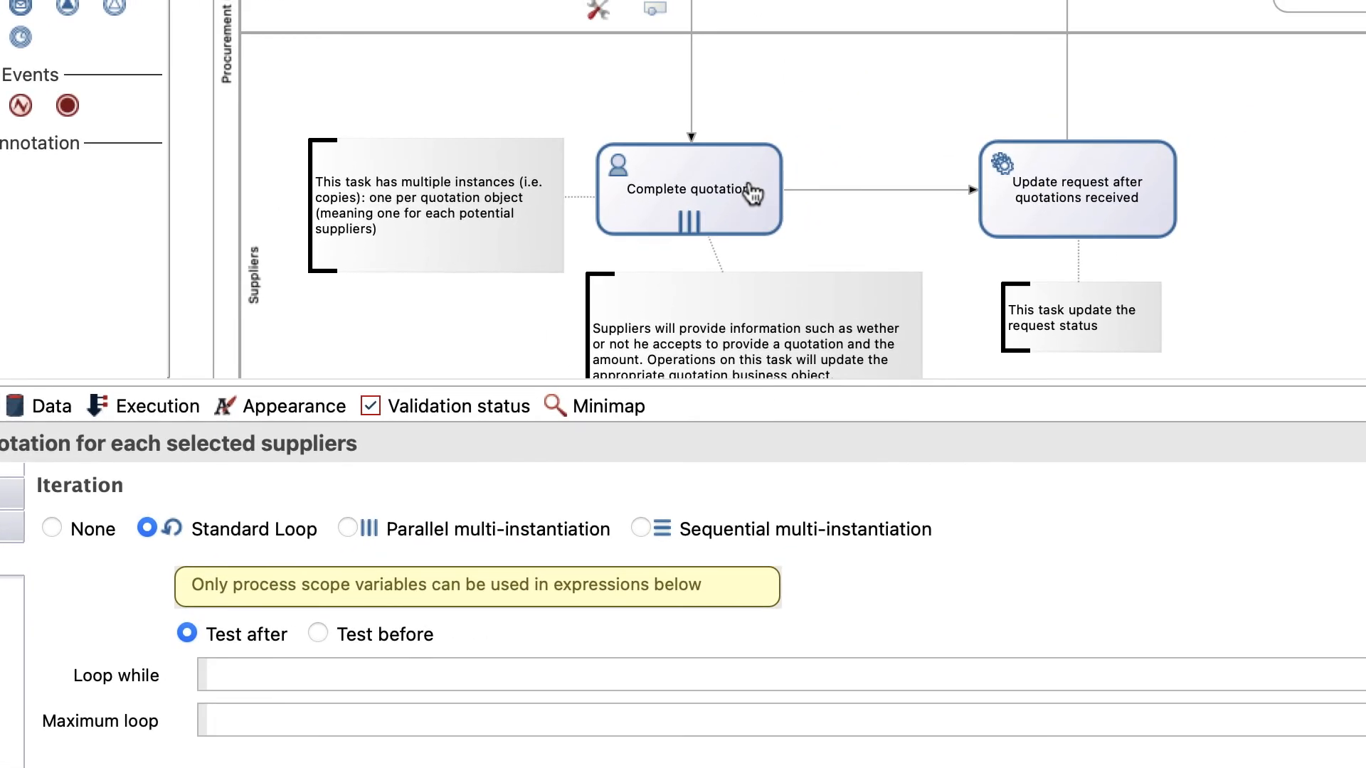
left_click(349, 529)
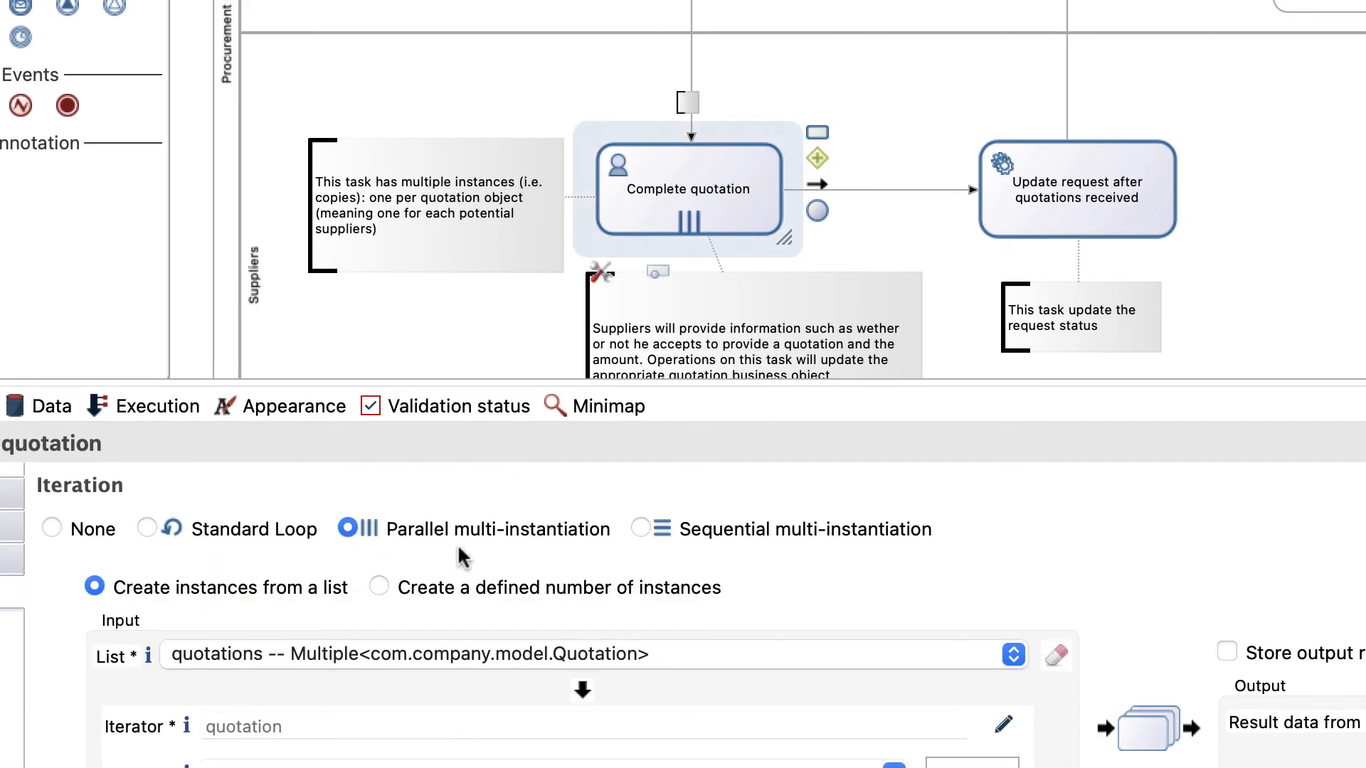
mouse_move(558, 541)
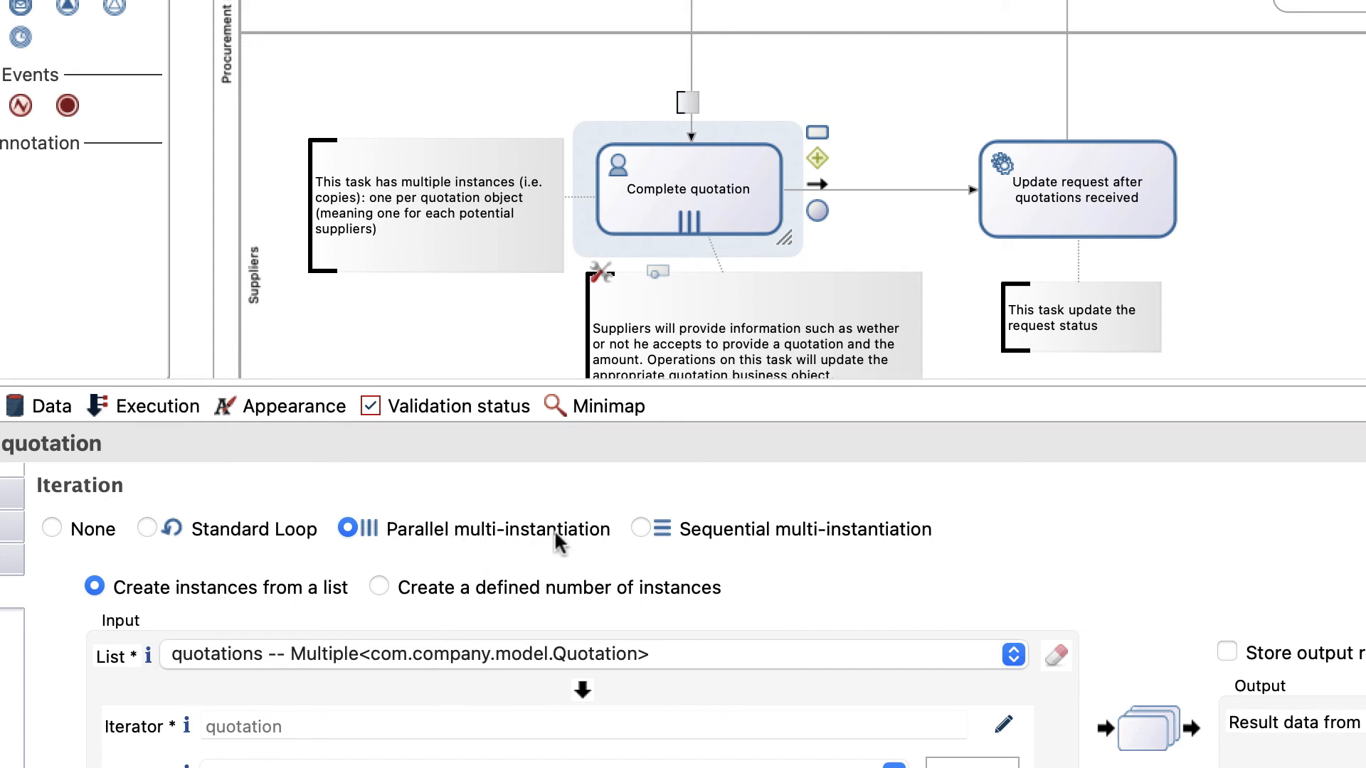